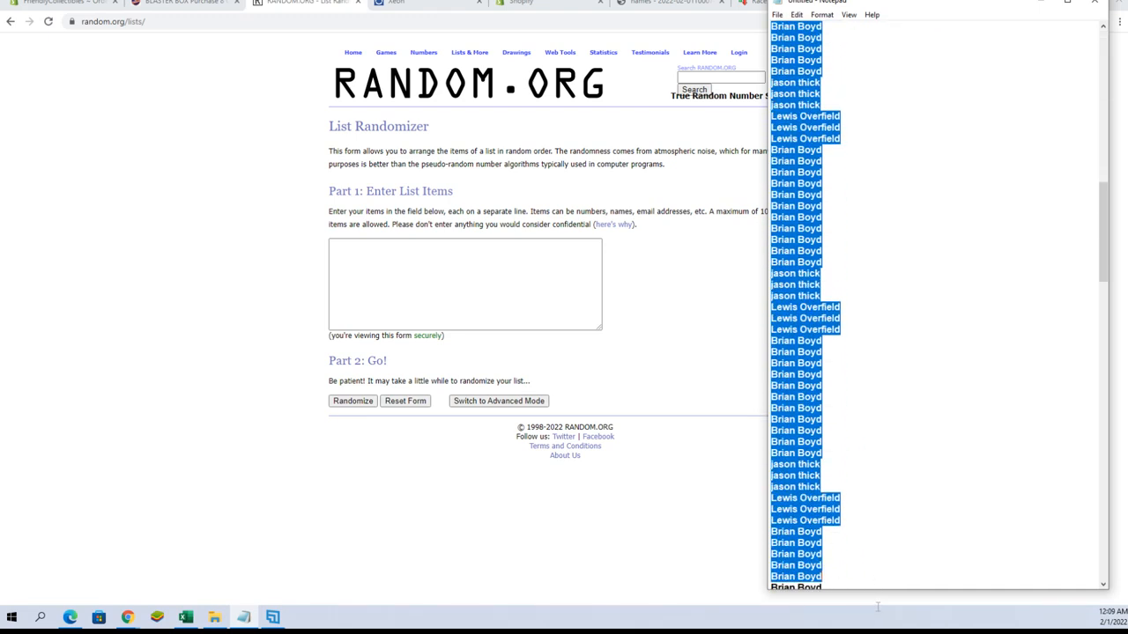
Step: Paste the 136 entrant names into the list field and randomize them
right_click(890, 397)
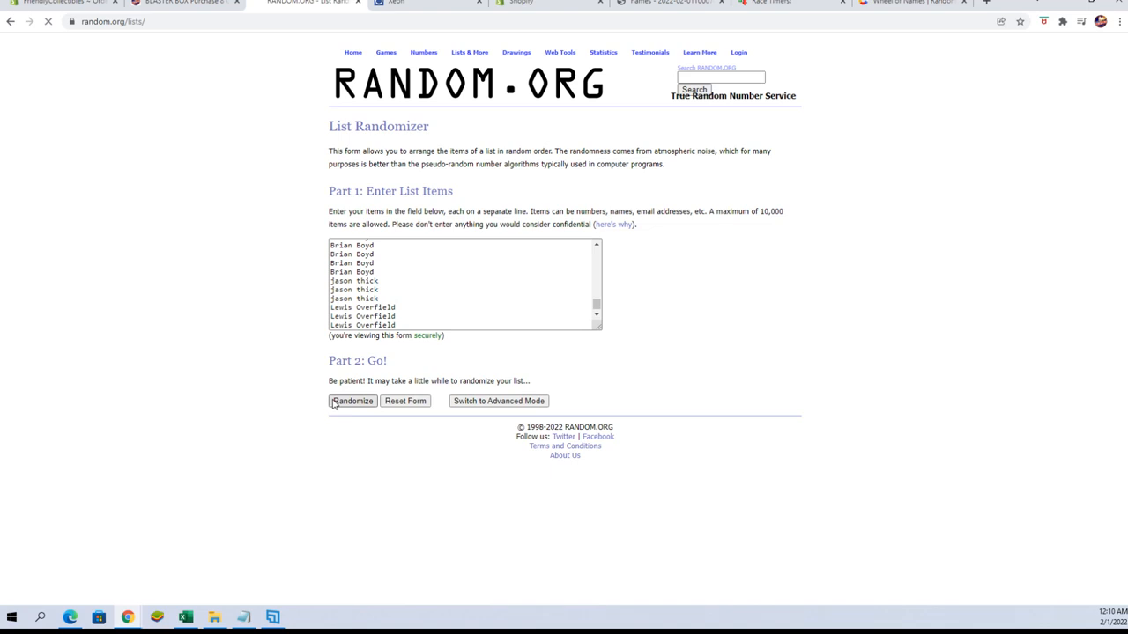
left_click(353, 401)
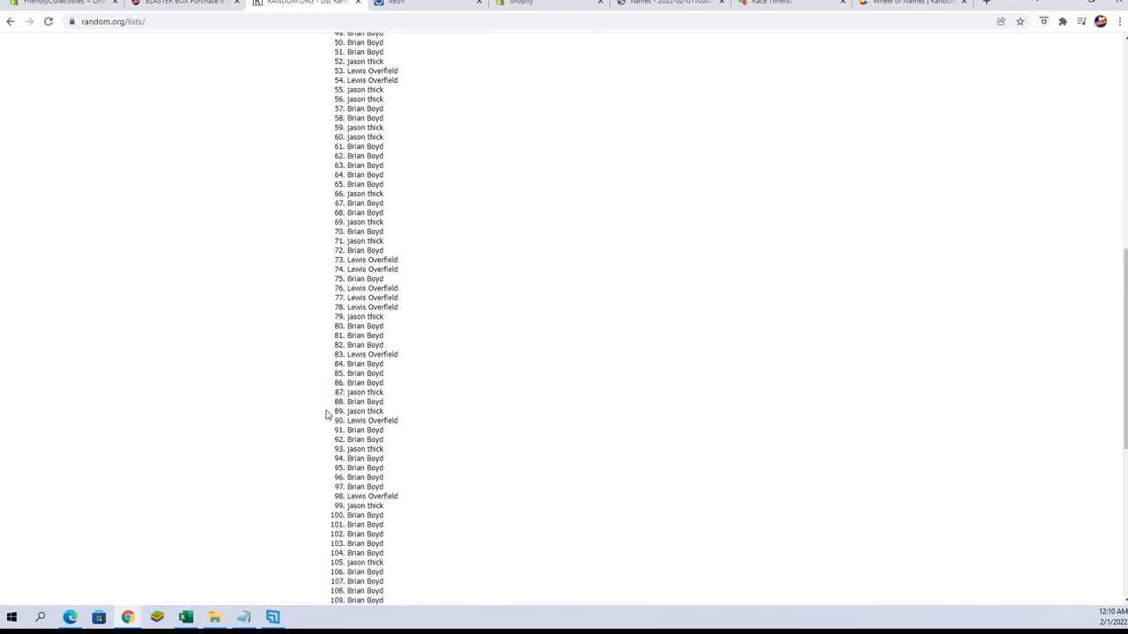
Step: Reshuffle the same 136-name list twice more with Again and review the new order
scroll("up", 3)
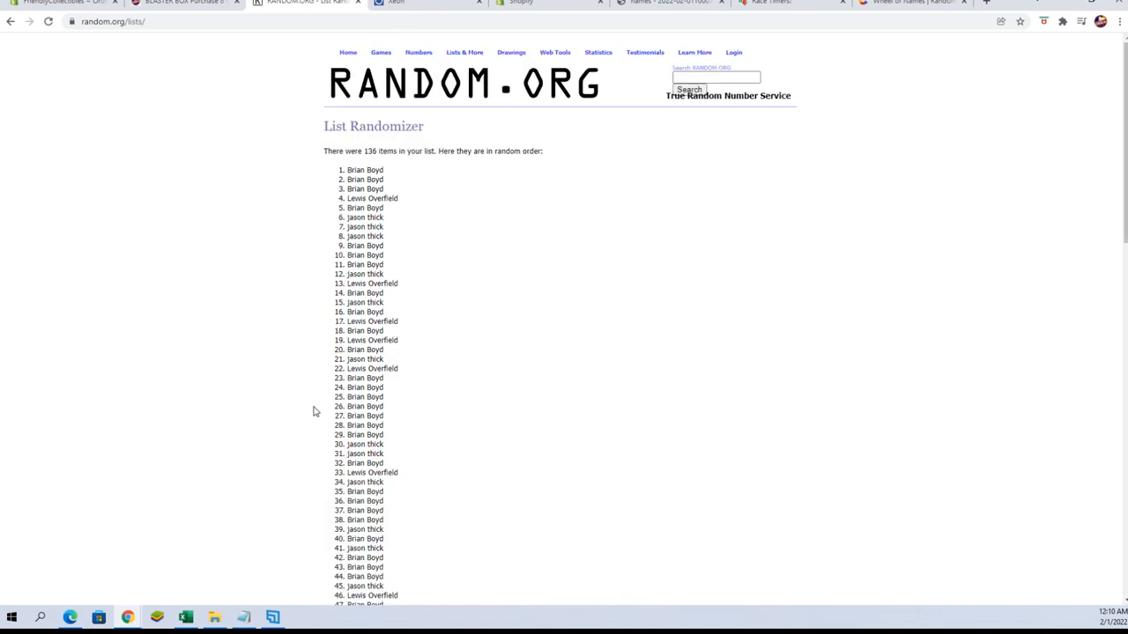
scroll("down", 3)
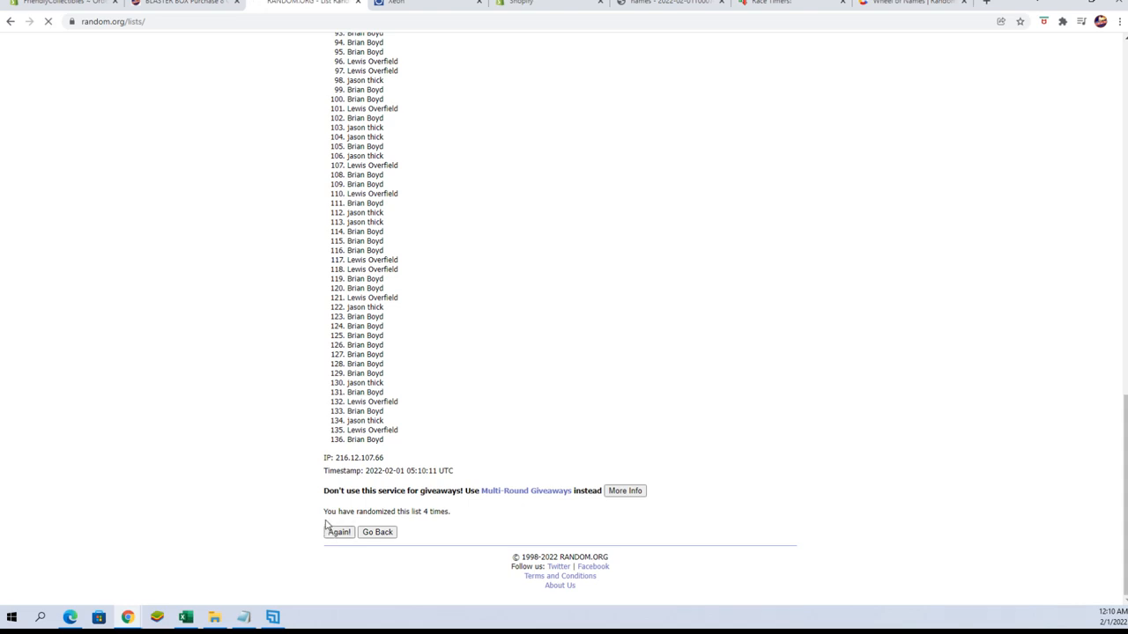
left_click(339, 532)
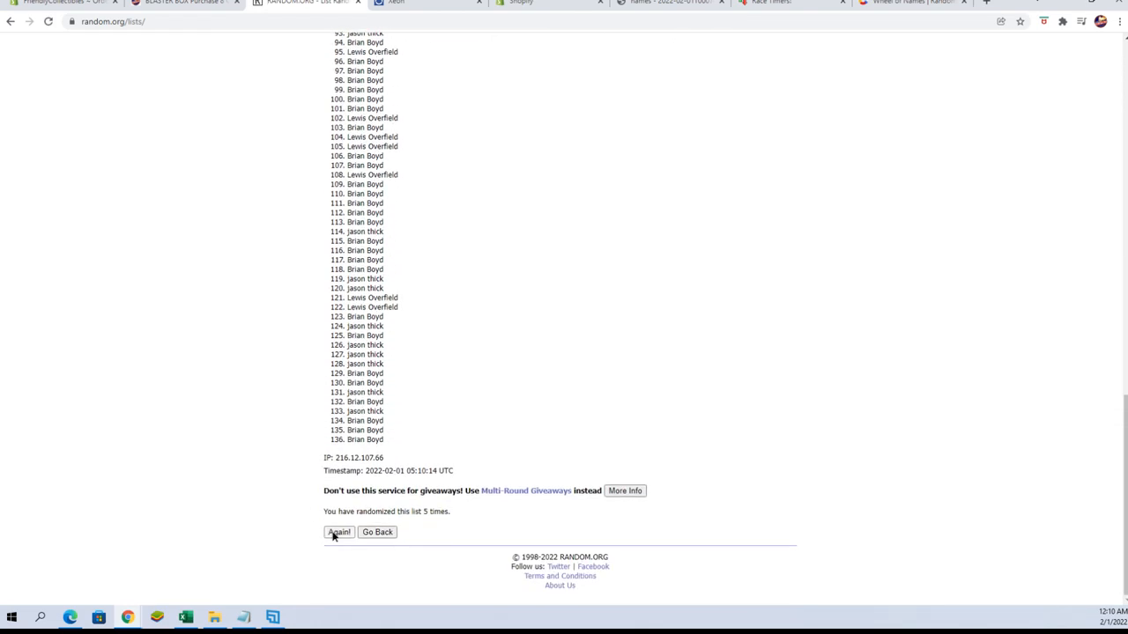
left_click(338, 532)
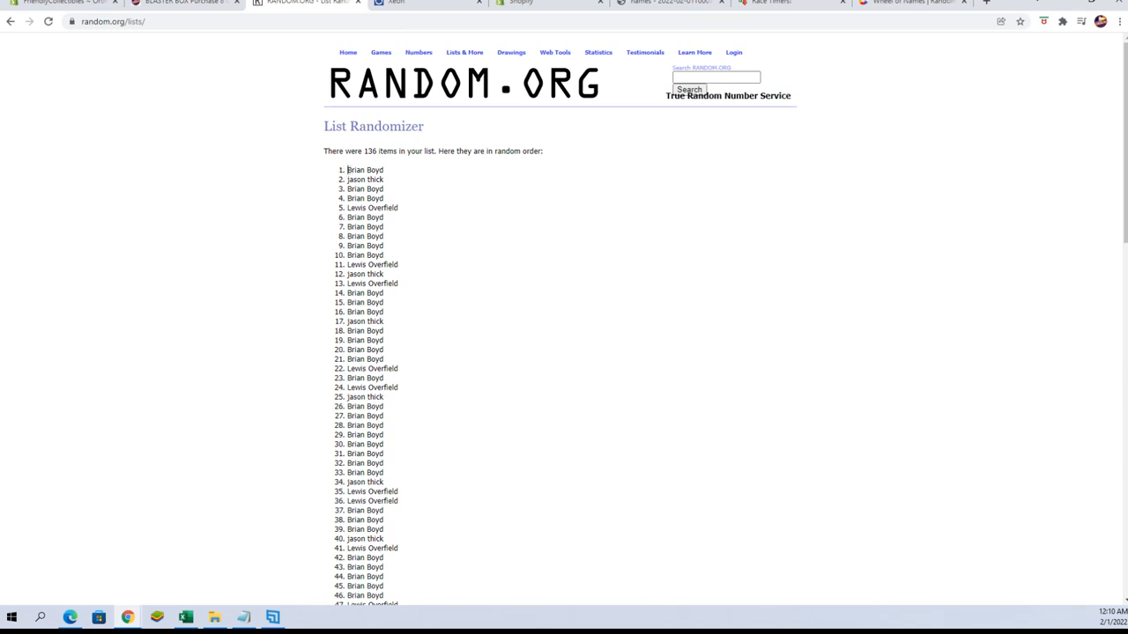
scroll("down", 3)
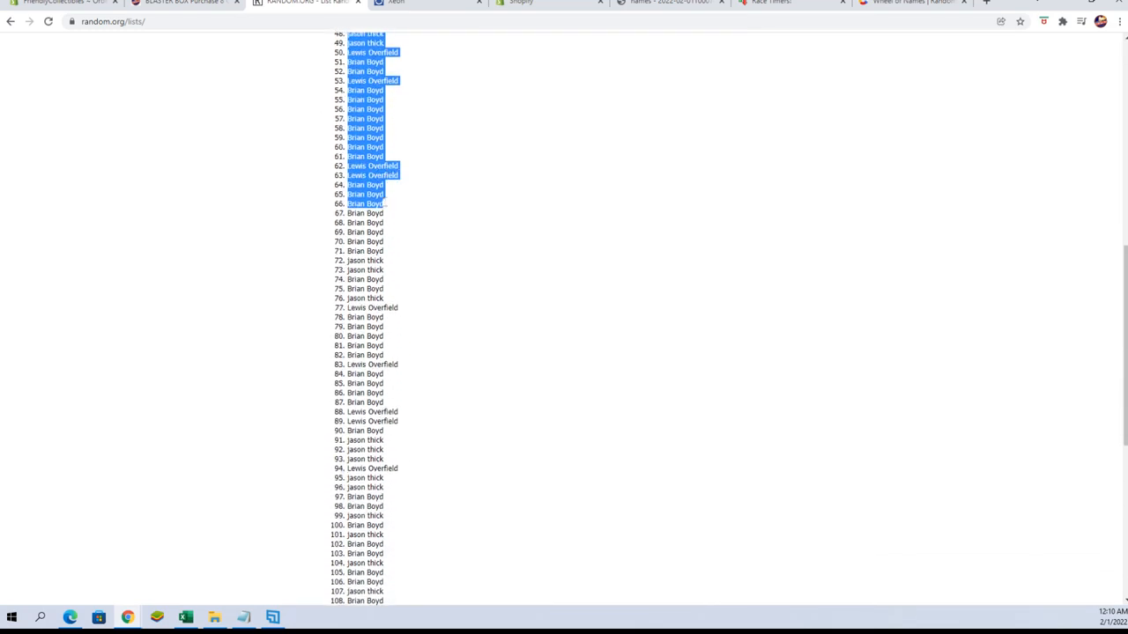